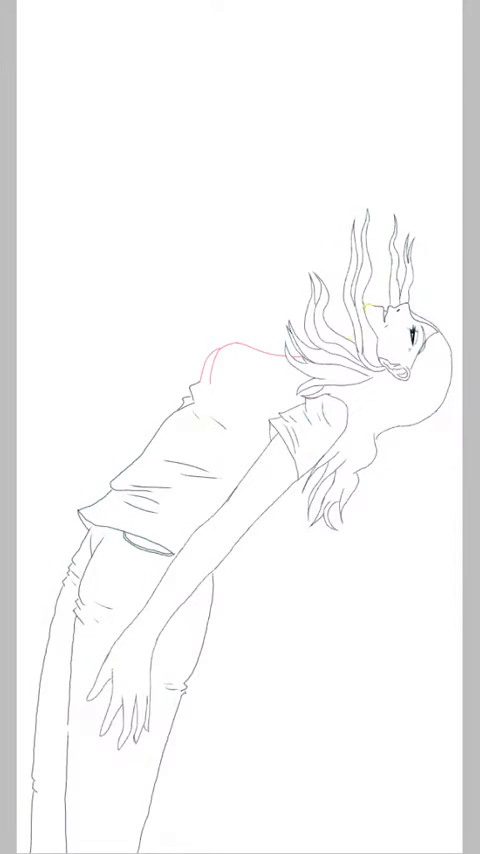
Step: Fill the girl's face inside the line art with warm orange skin colour
click(405, 345)
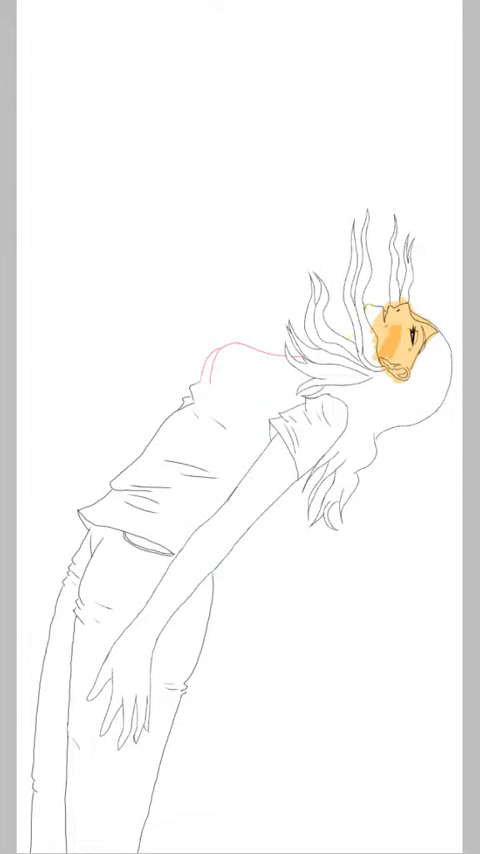